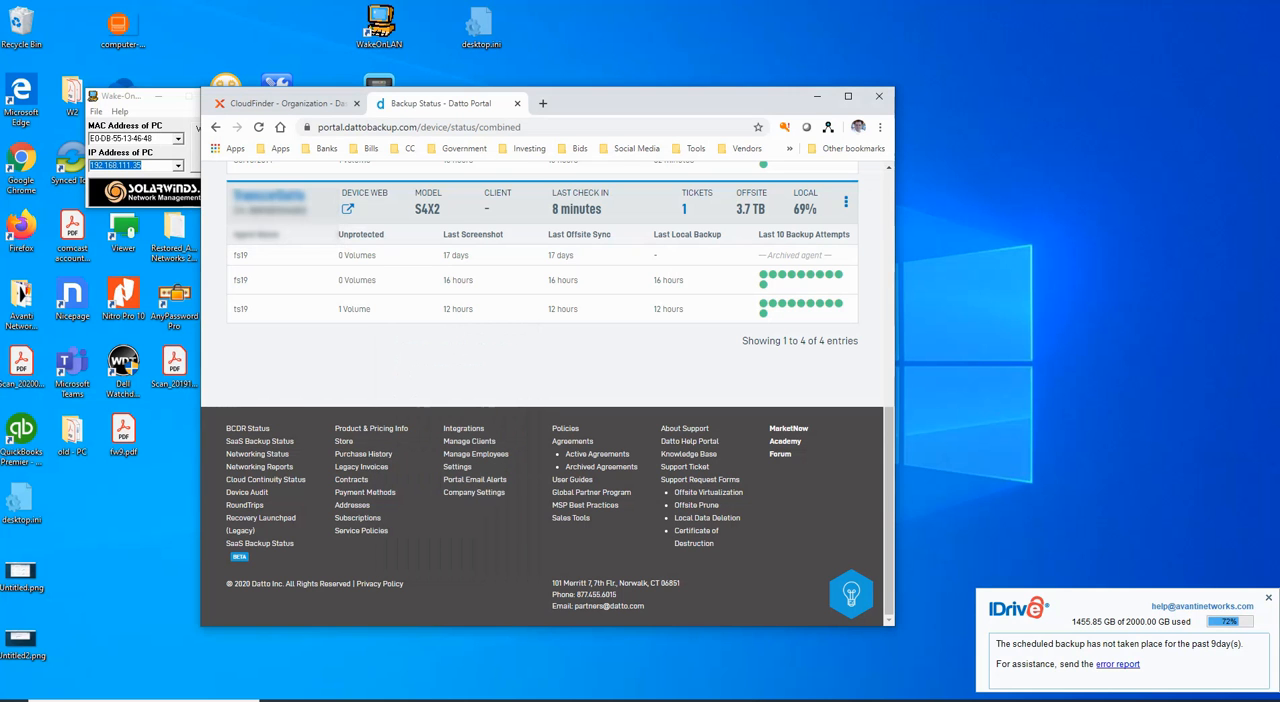
# Open the TranscorDatto device's control panel overview in a new tab.
pyautogui.doubleClick(792, 256)
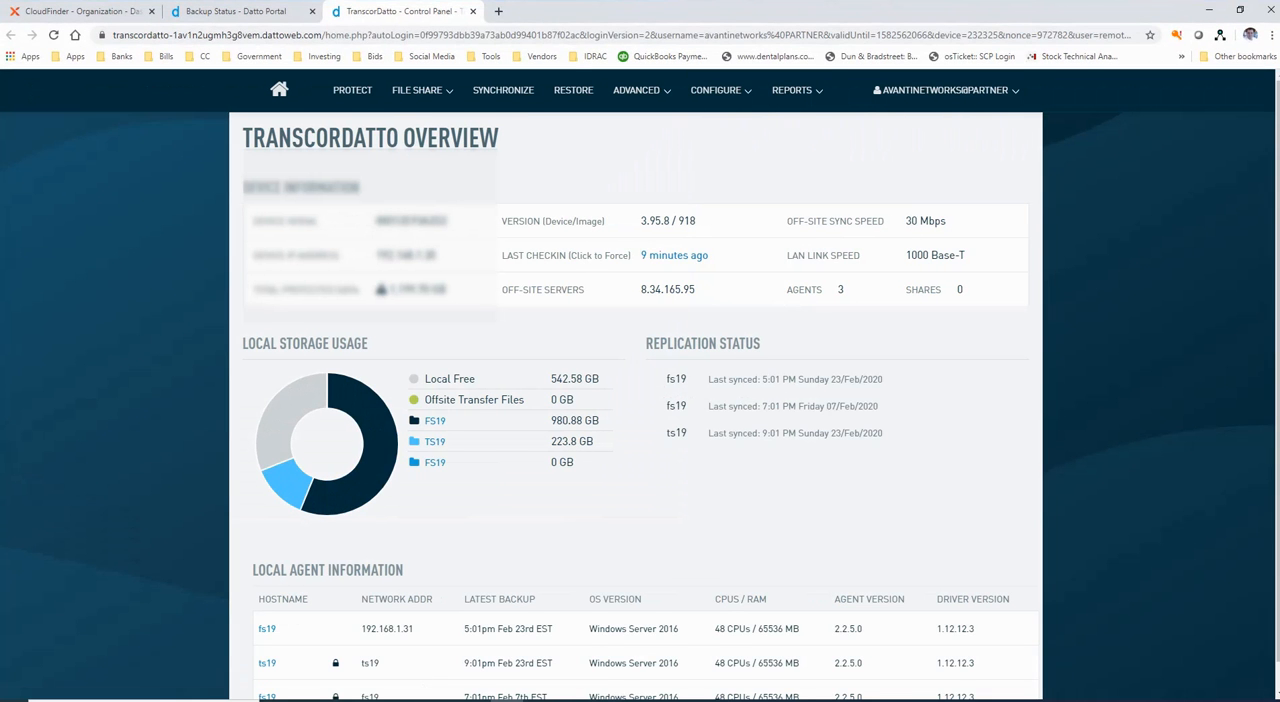
# Go to the device's Backup Agents page listing the FS19 and TS19 agents.
pyautogui.scroll(-3)
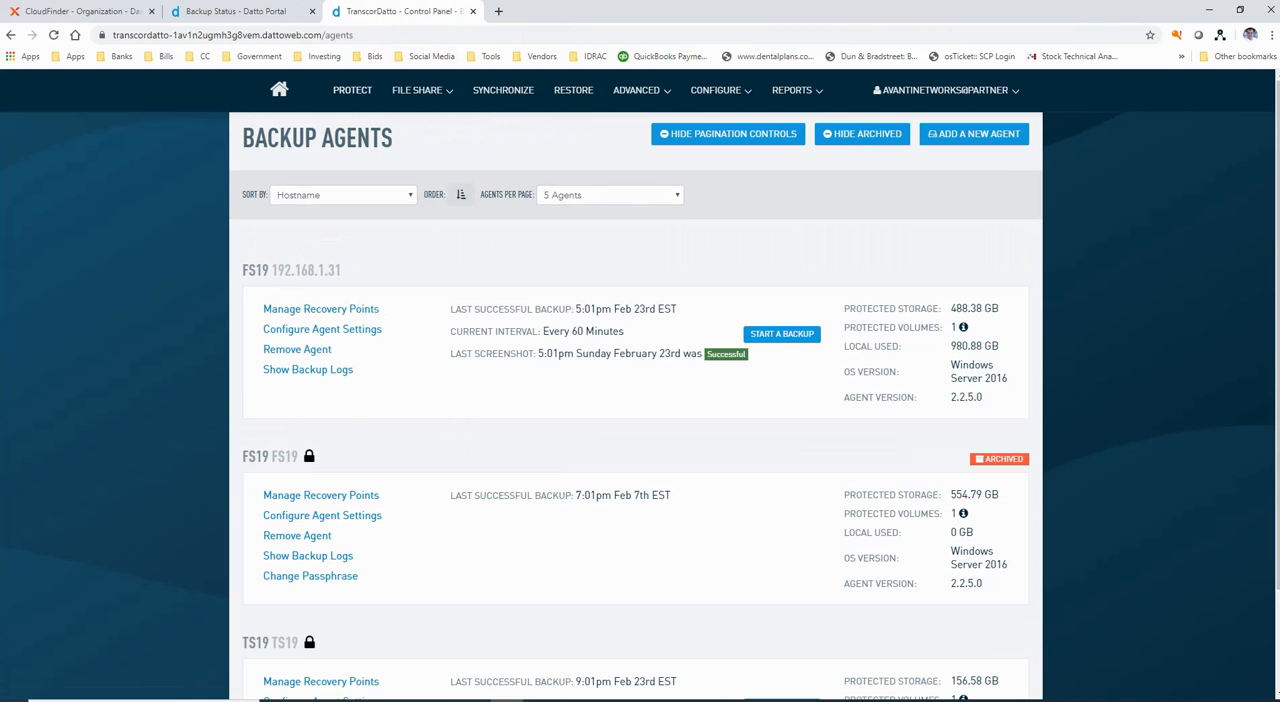
# Start Remove Agent for the archived FS19 agent, reaching its permanent removal page.
pyautogui.scroll(-3)
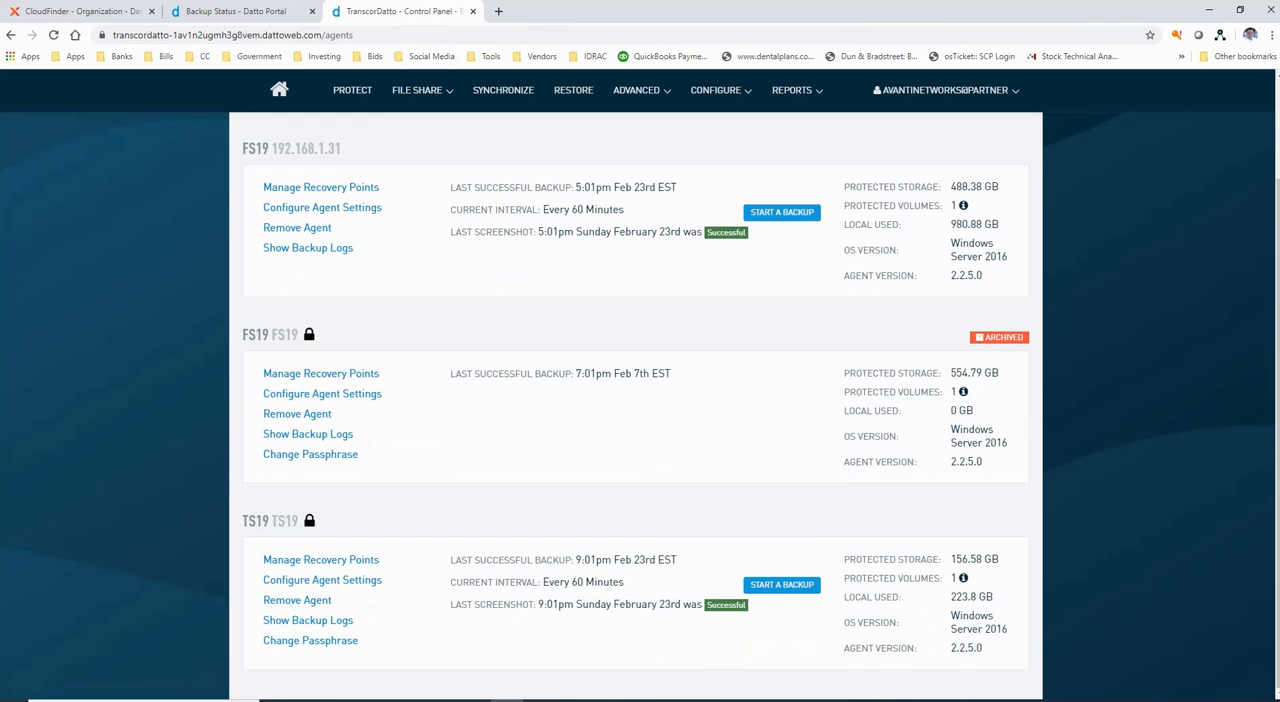
pyautogui.doubleClick(588, 372)
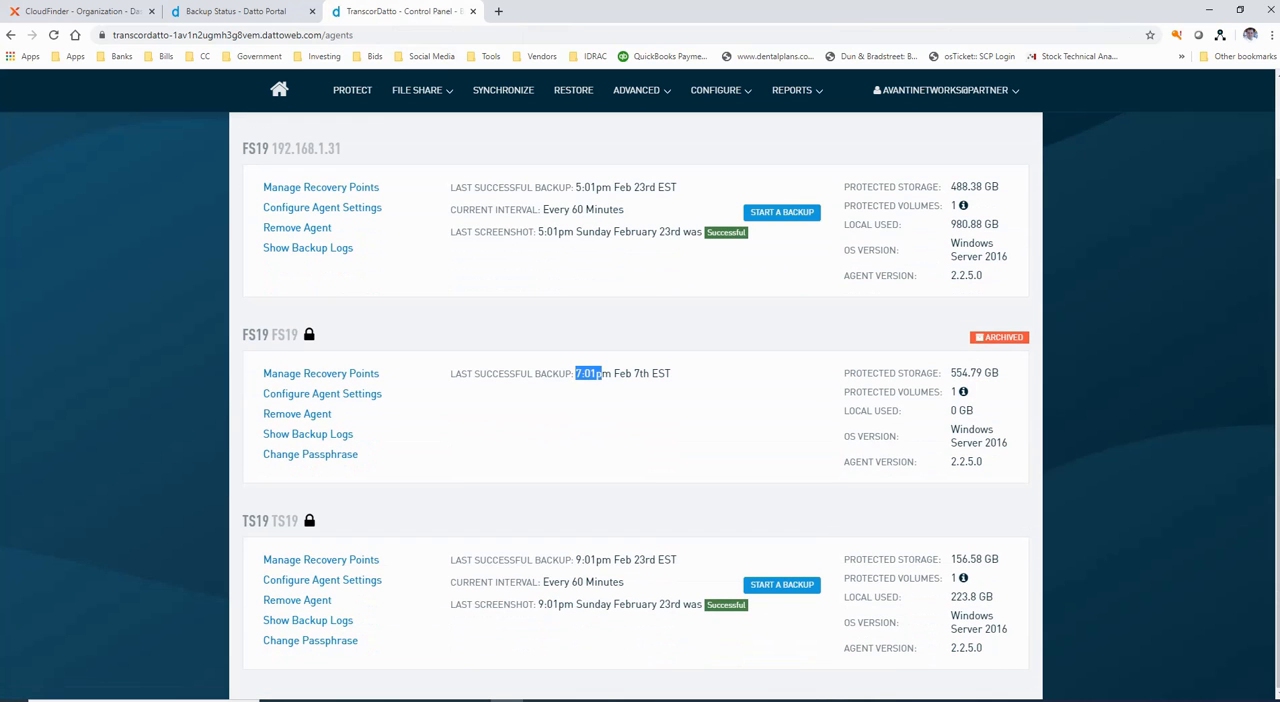
pyautogui.moveTo(296, 412)
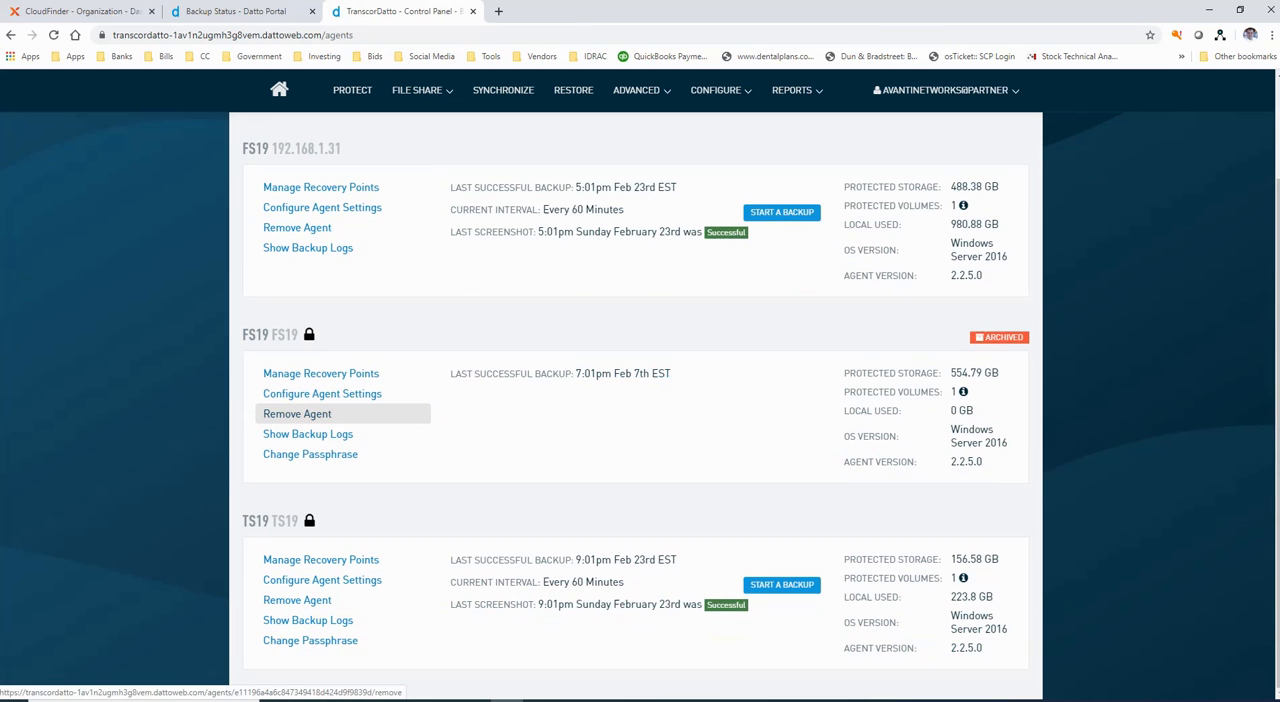
pyautogui.click(296, 412)
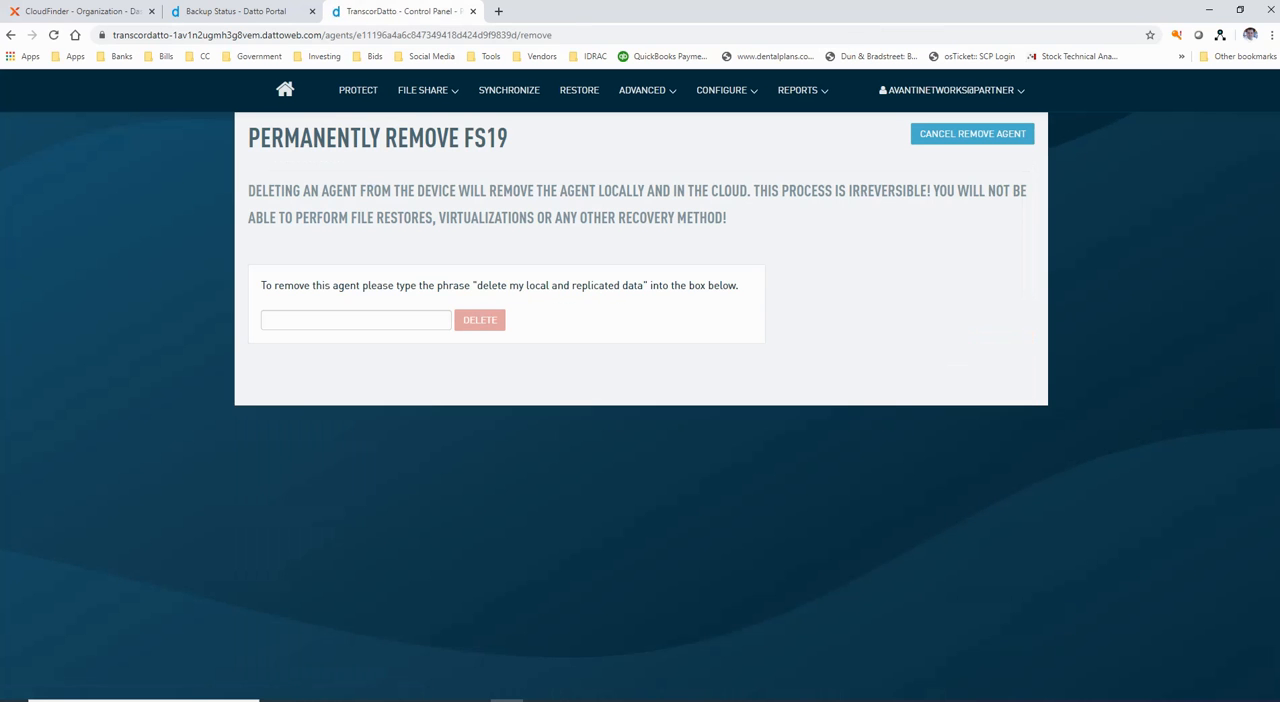
# Confirm with 'delete my local and replicated data' and delete the archived FS19 agent.
pyautogui.click(356, 320)
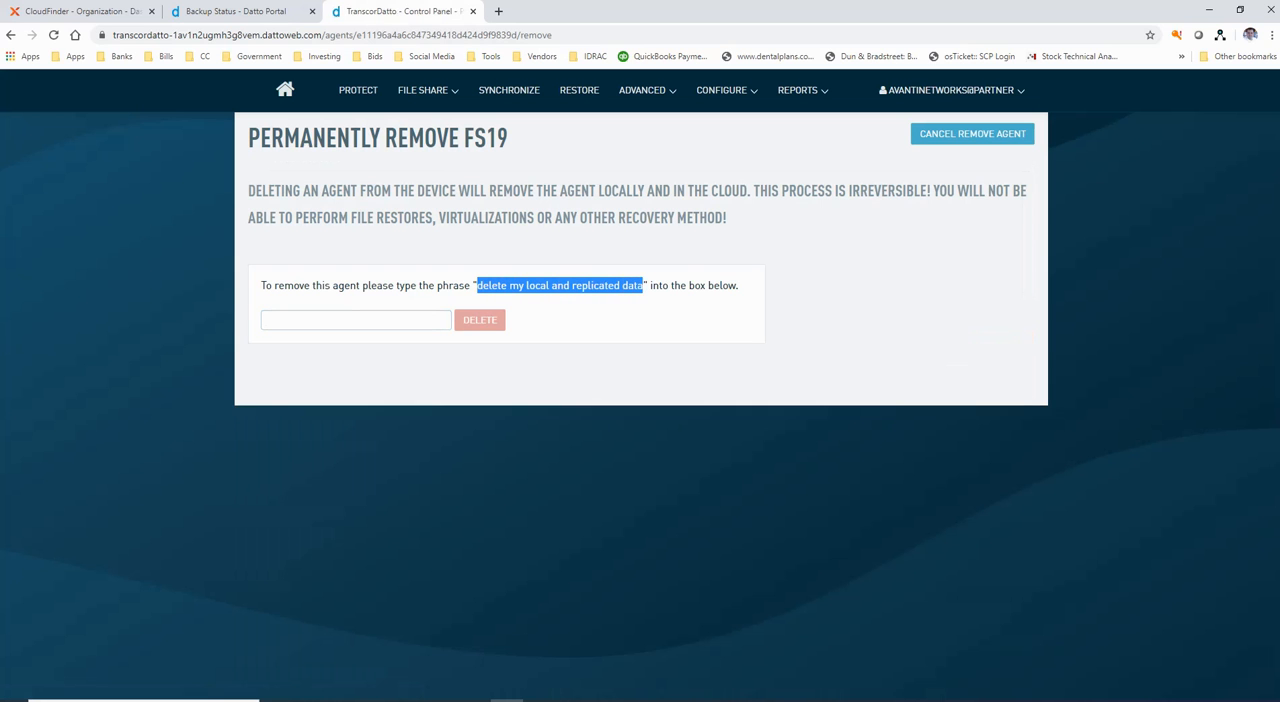
pyautogui.click(356, 320)
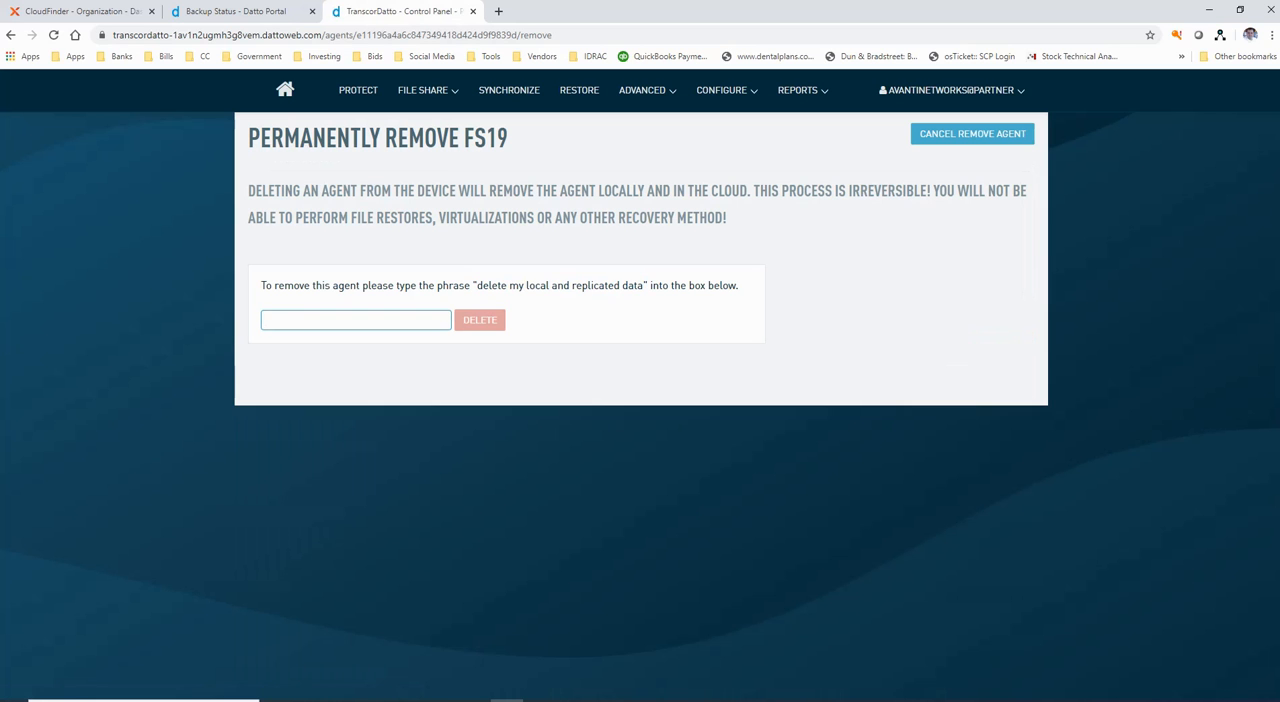
pyautogui.write('delete my')
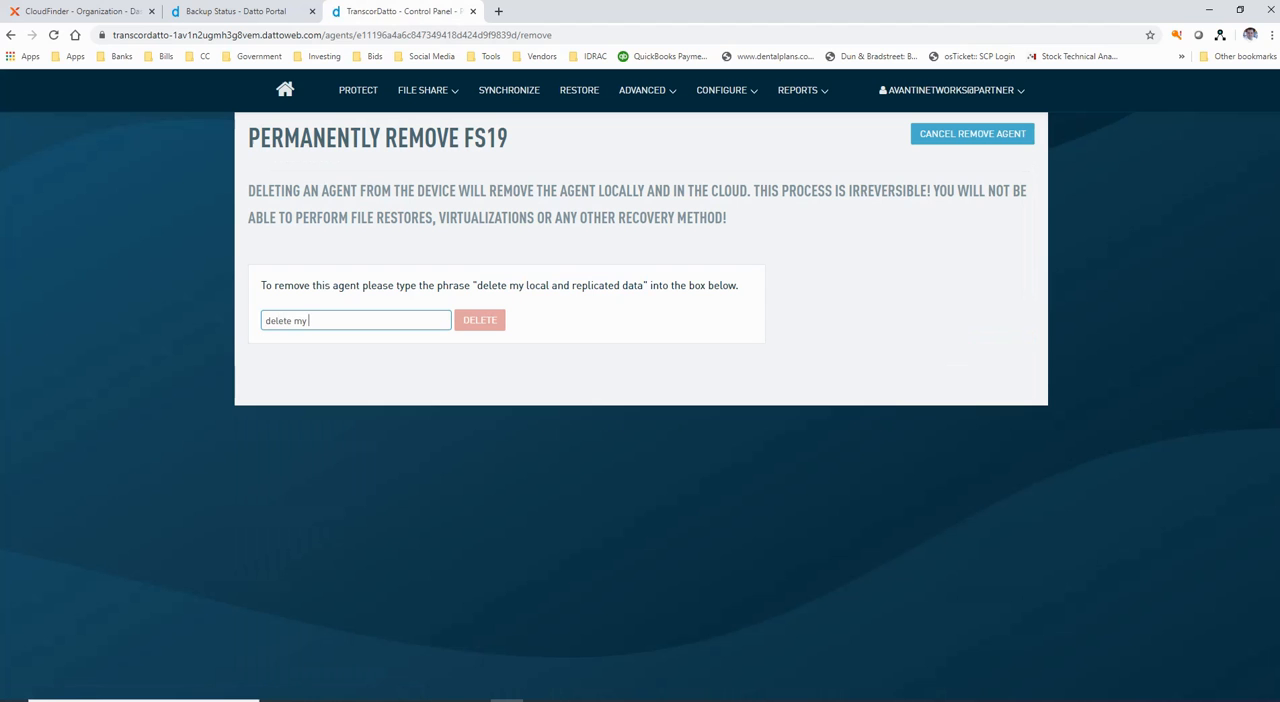
pyautogui.write('local an')
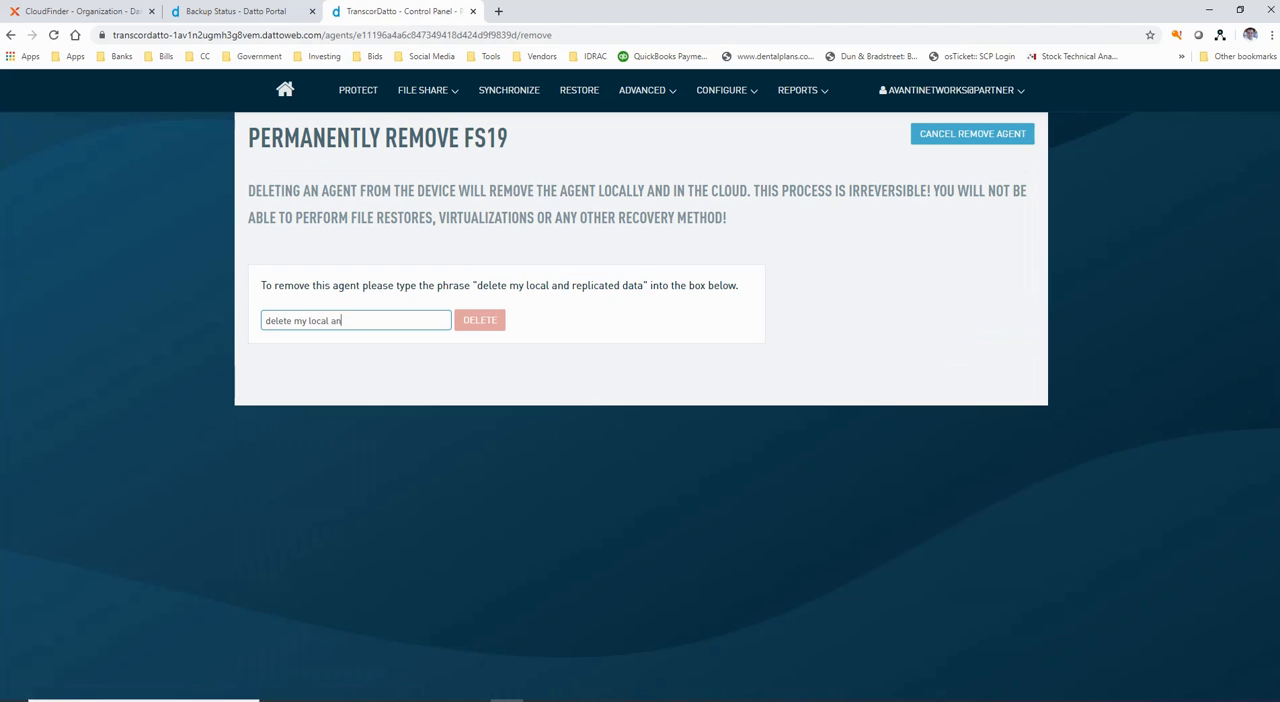
pyautogui.write('d replic')
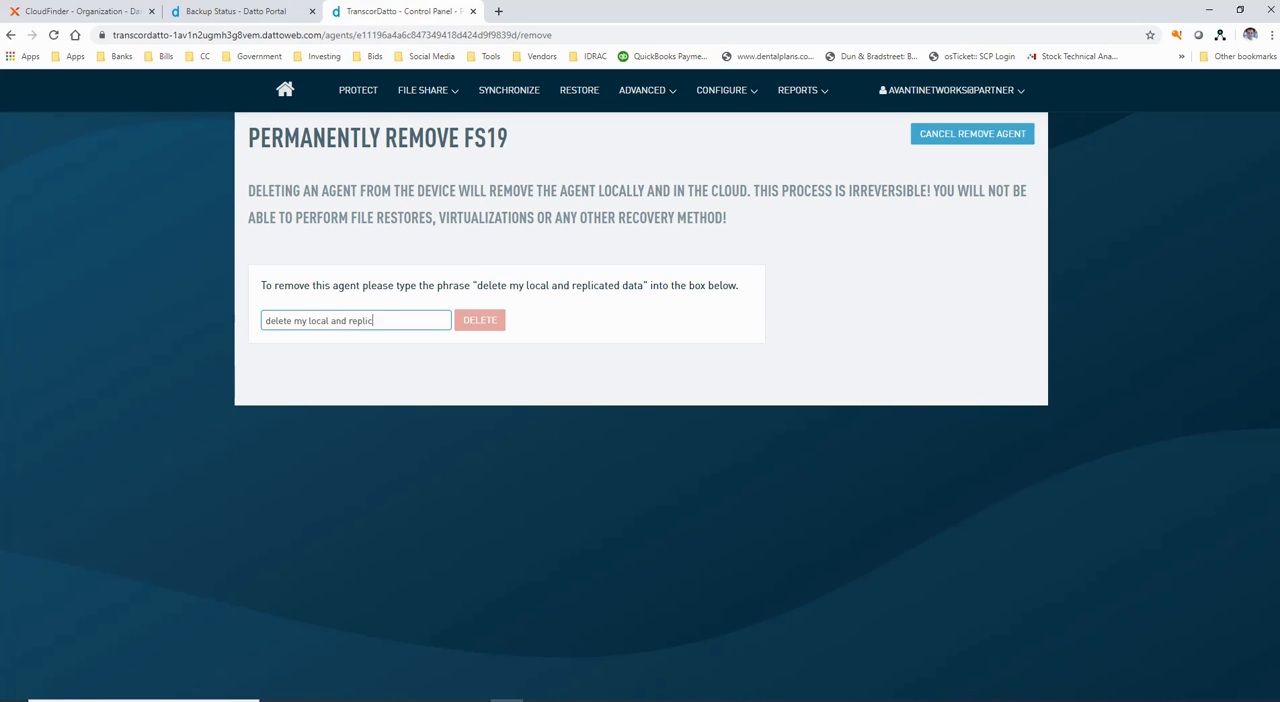
pyautogui.write('ated data')
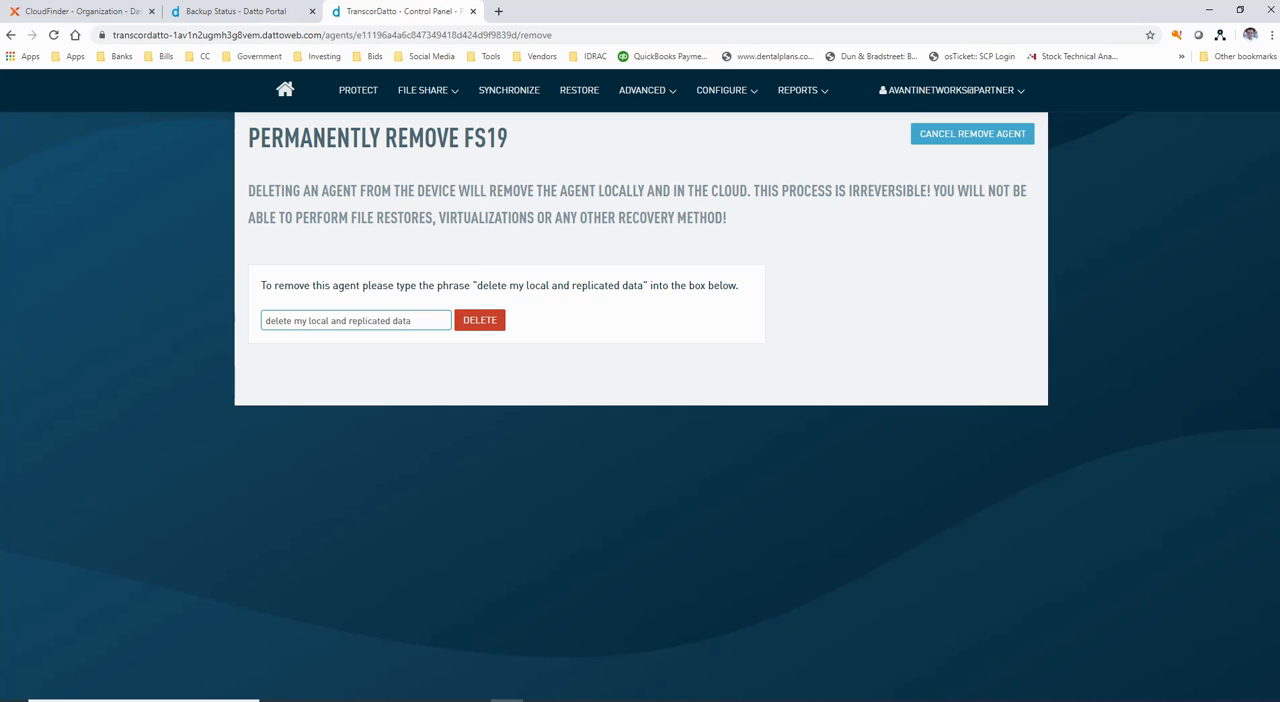
pyautogui.click(480, 320)
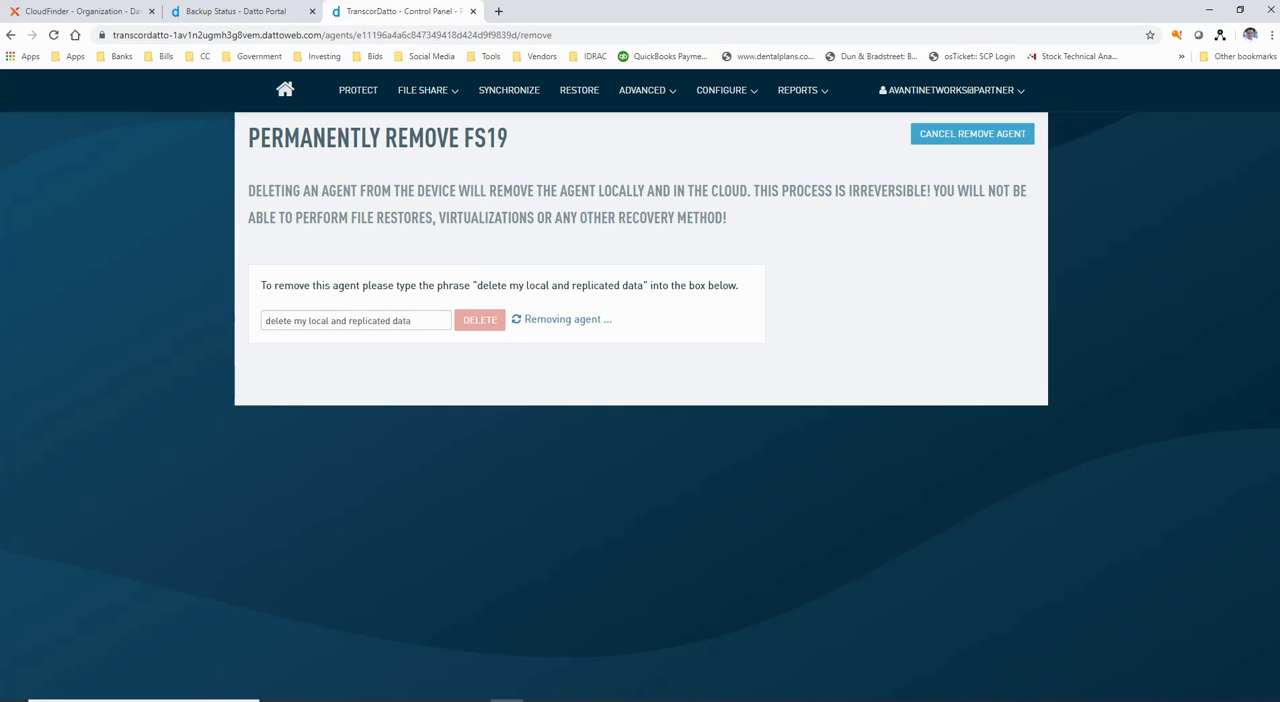
pyautogui.click(480, 320)
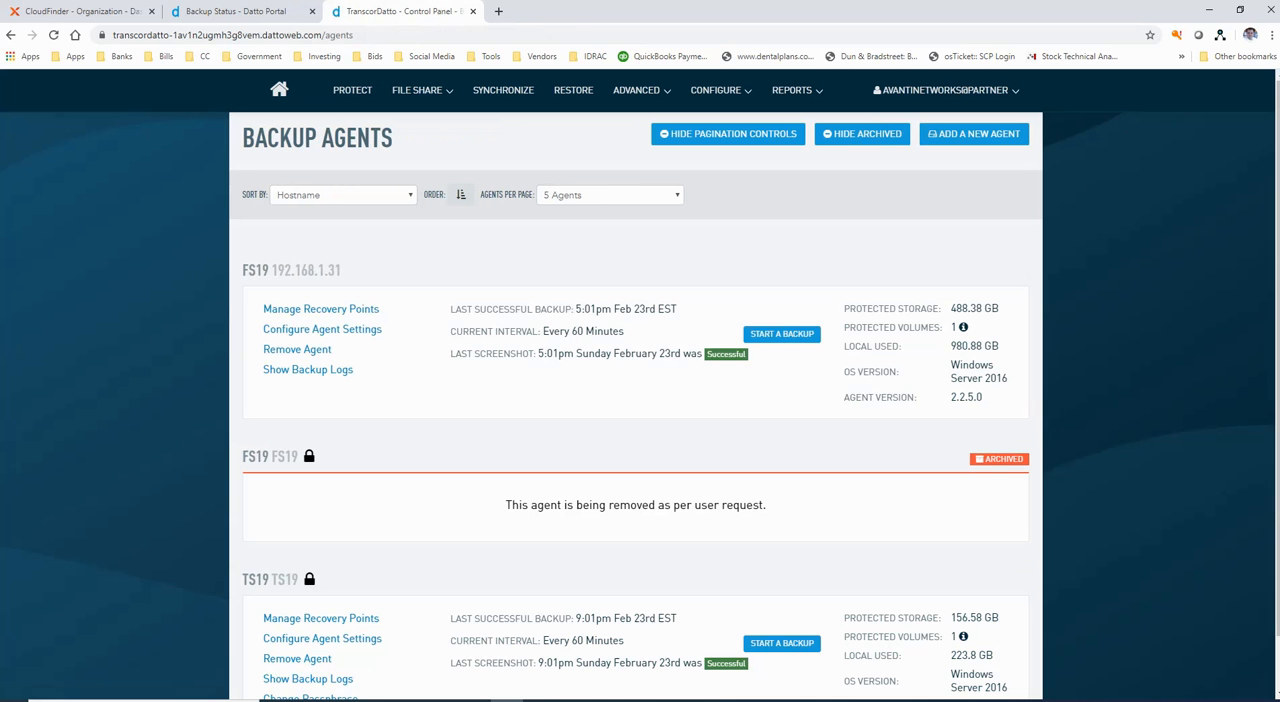